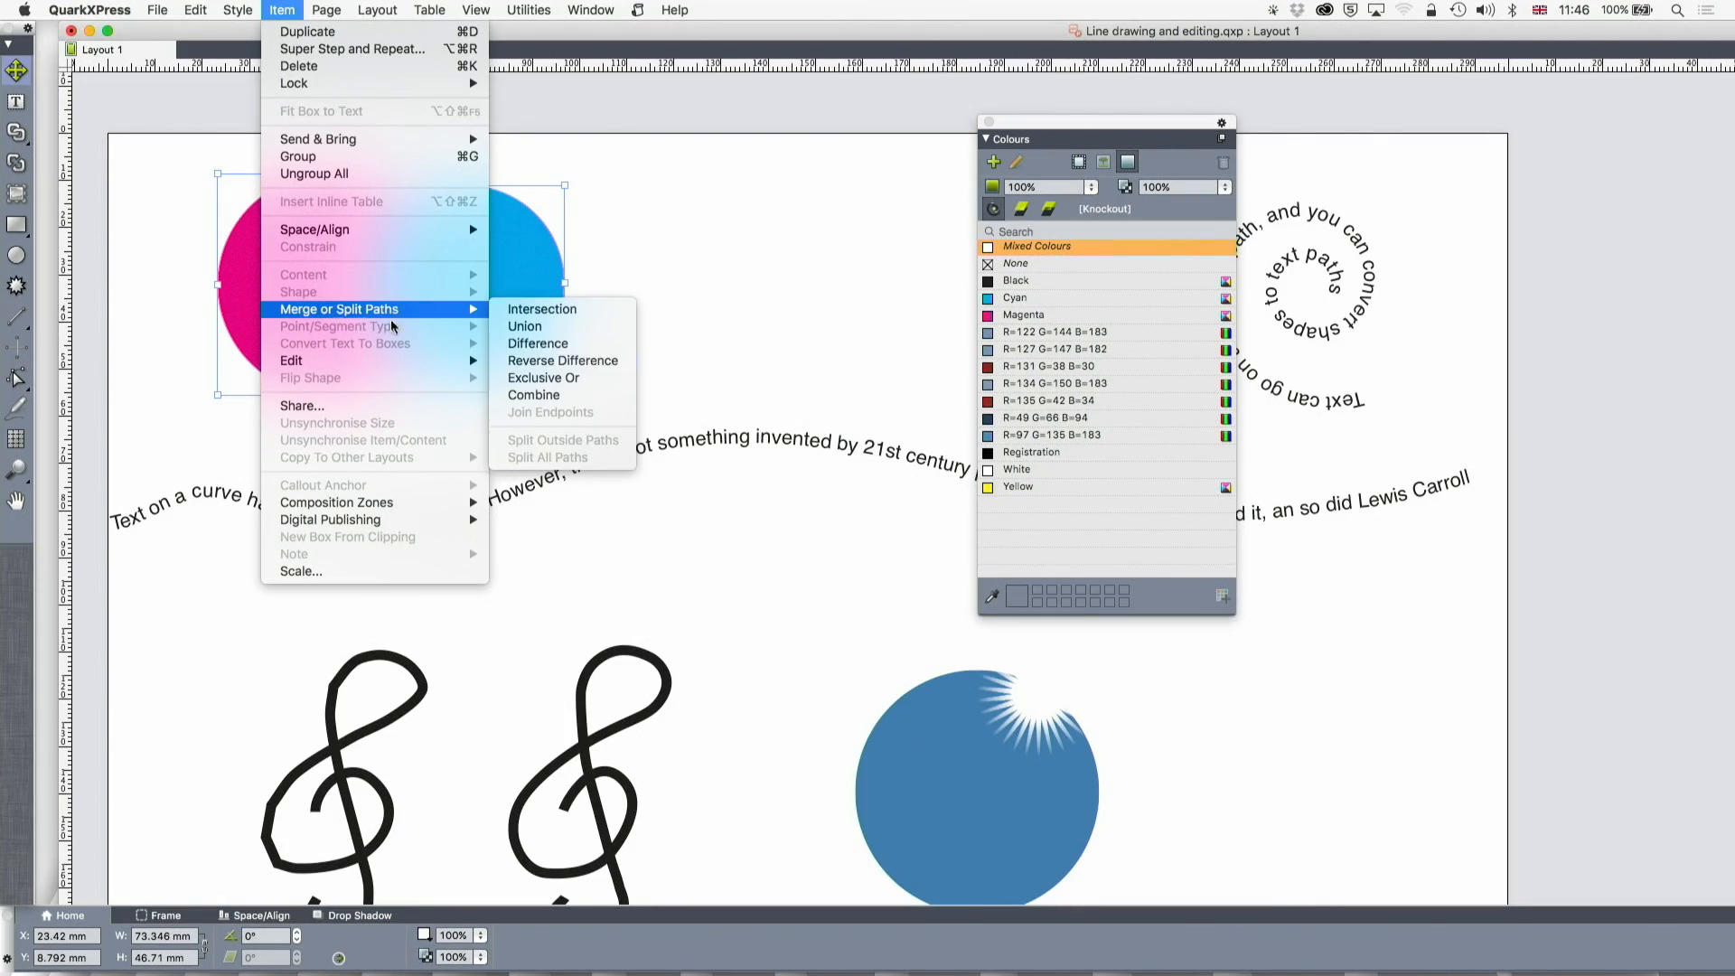
mouse_move(539, 343)
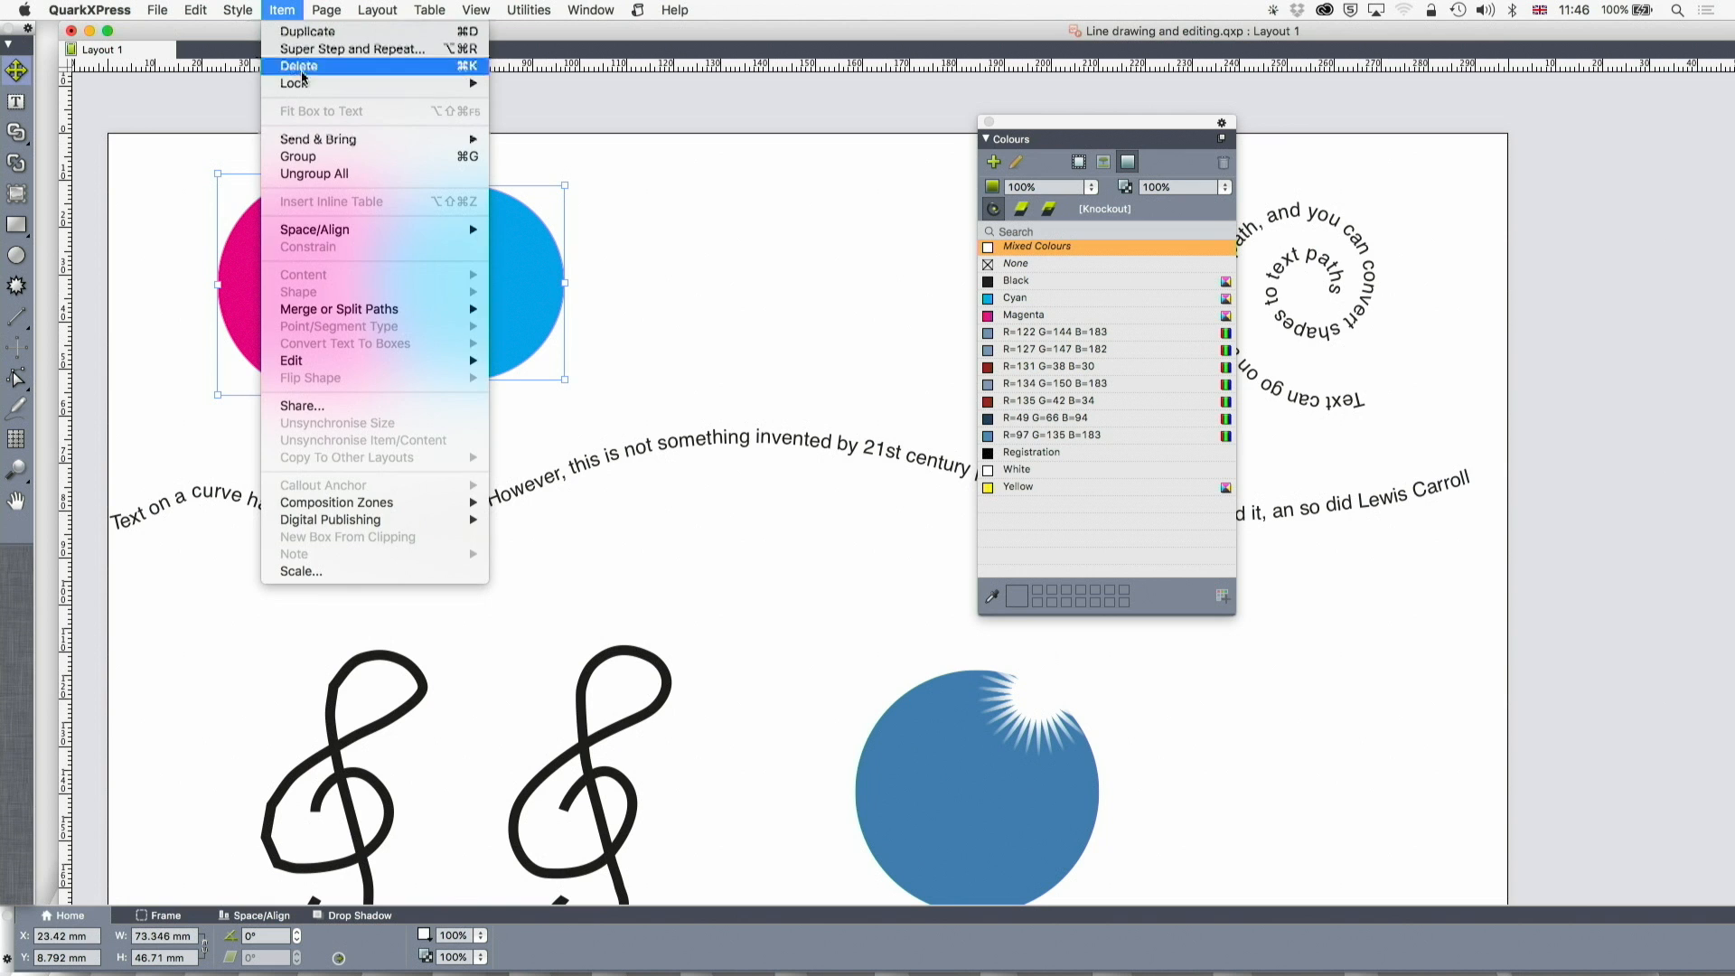
mouse_move(338, 309)
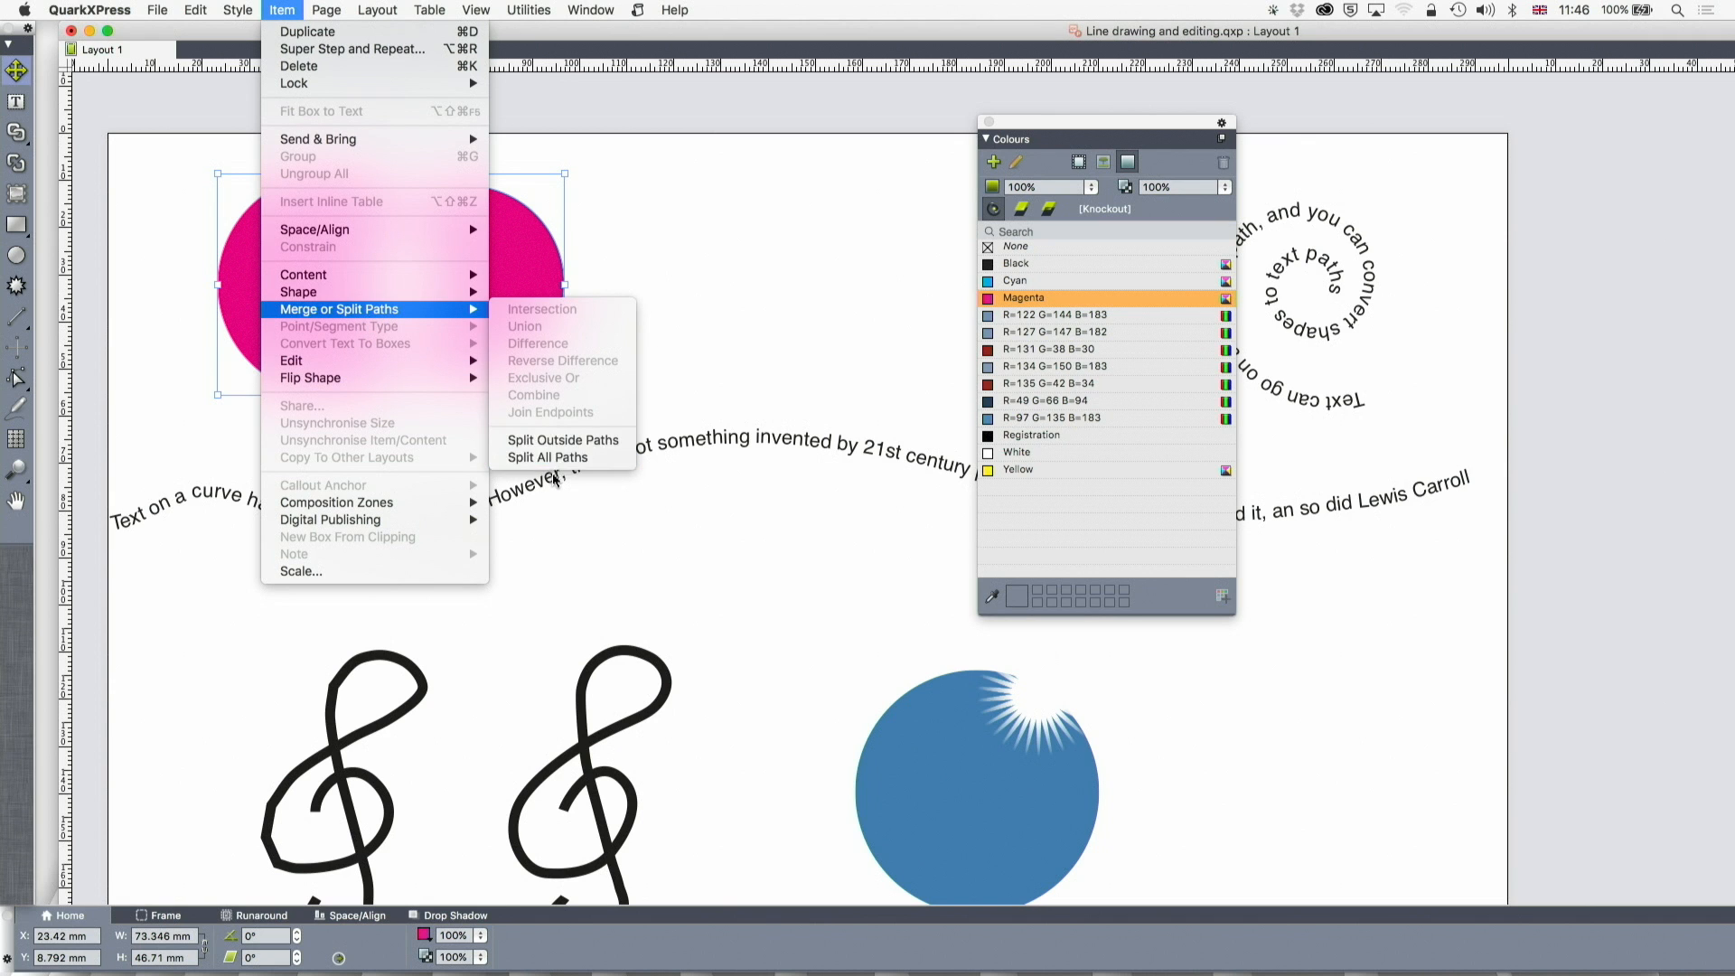
Split the merged magenta circles and cut out their shared overlap, leaving a hollow gap.
click(562, 441)
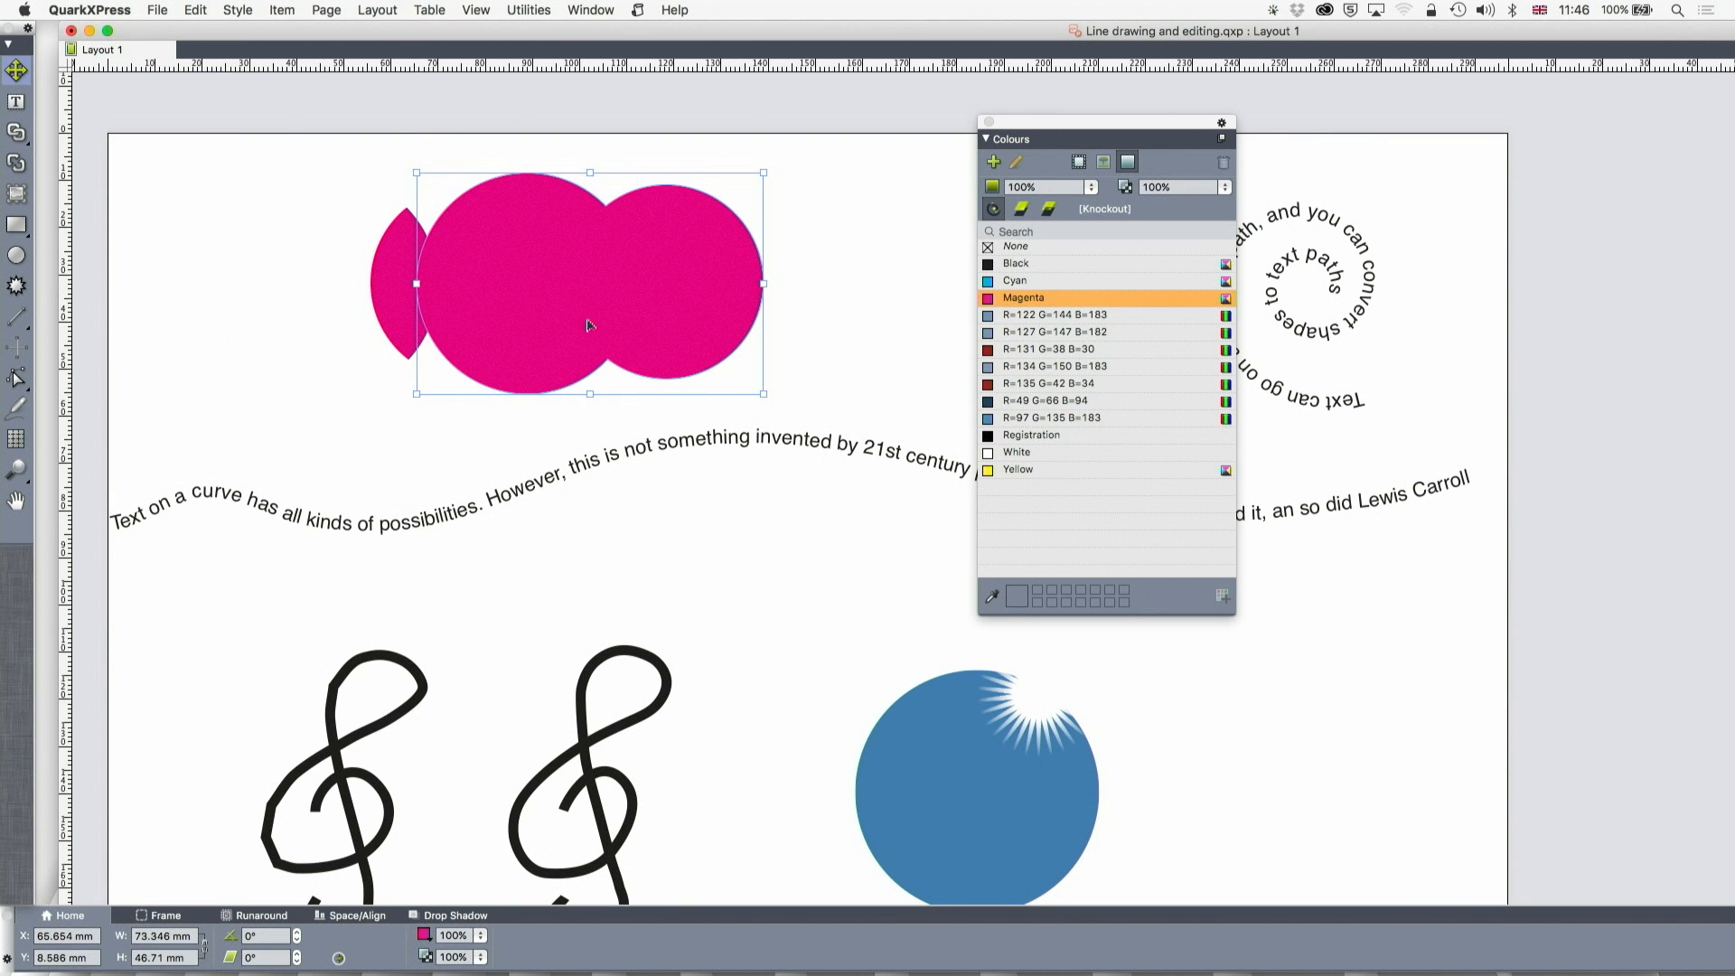
mouse_move(681, 349)
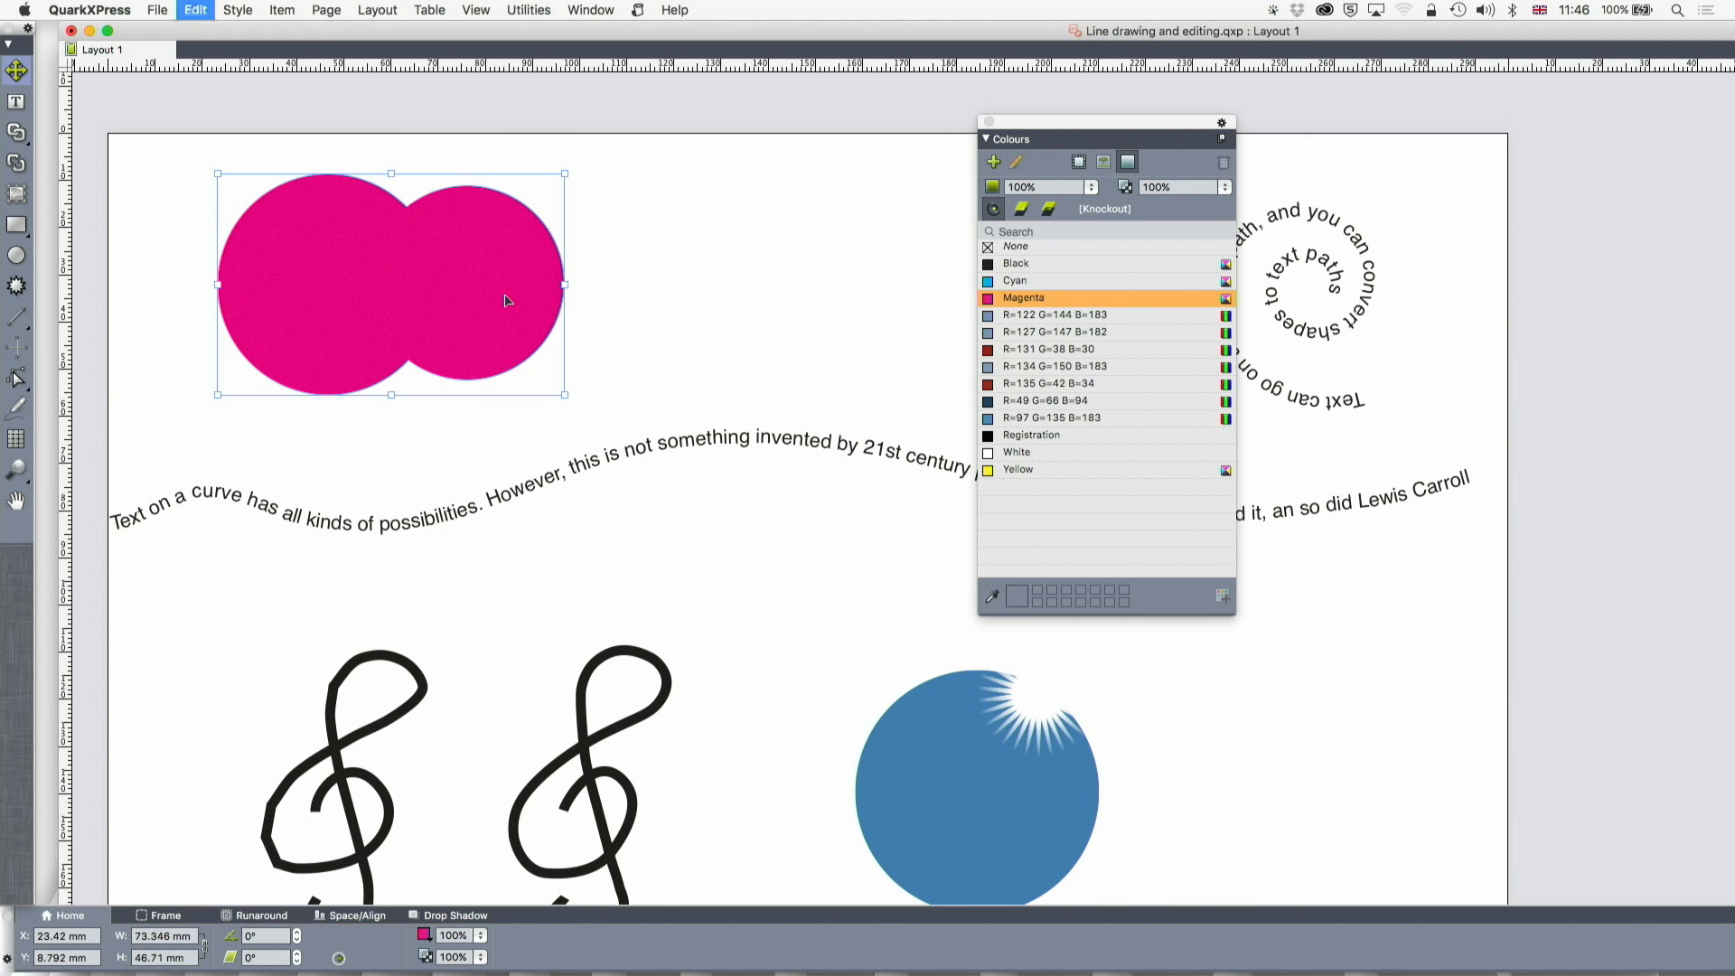
click(282, 11)
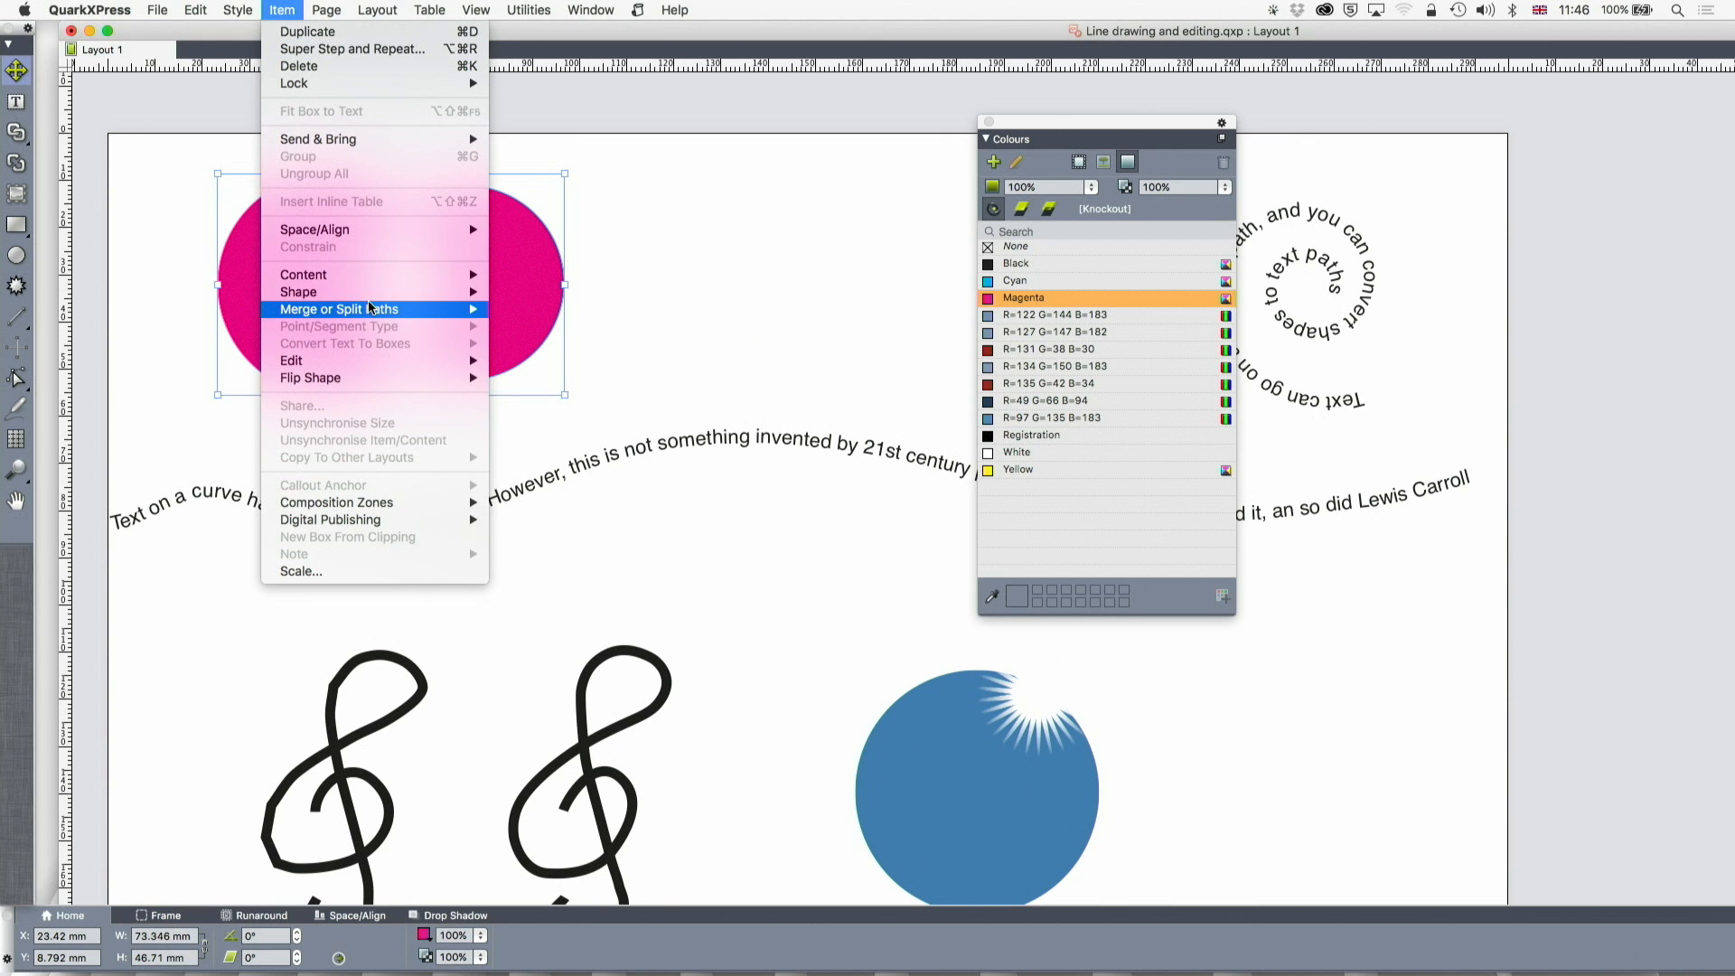
click(338, 309)
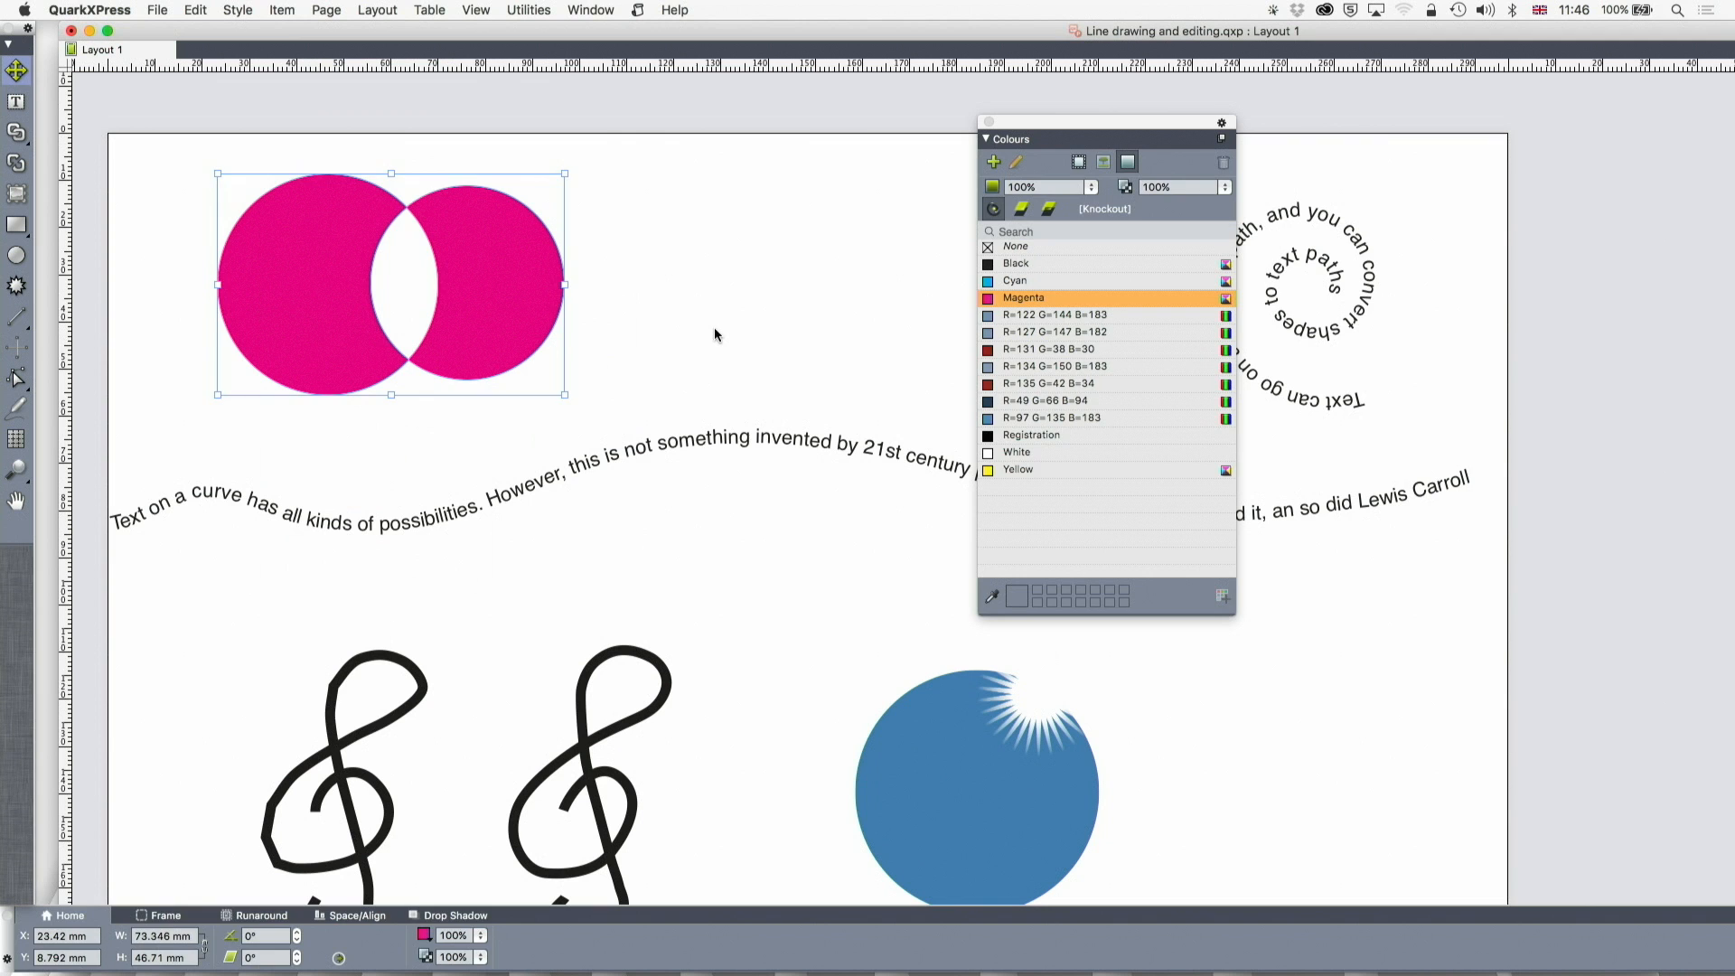
drag(390, 283, 661, 332)
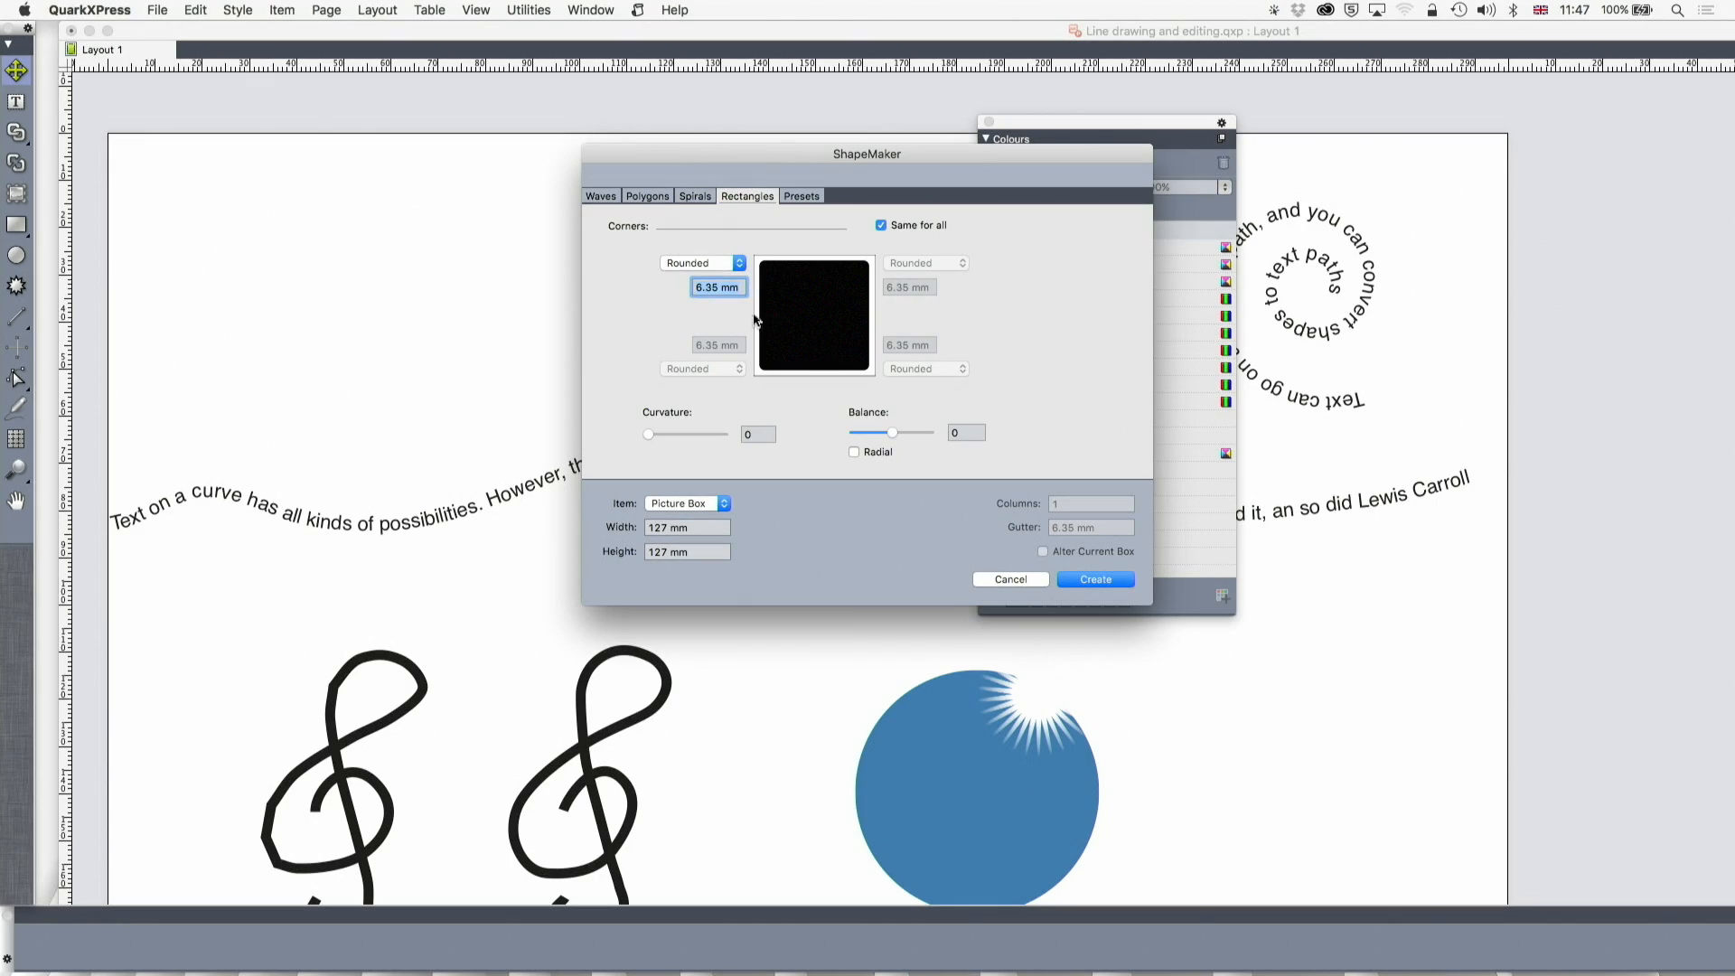
Configure the ShapeMaker rectangle with curvature 1.93, radial balance and pointed corners.
click(703, 262)
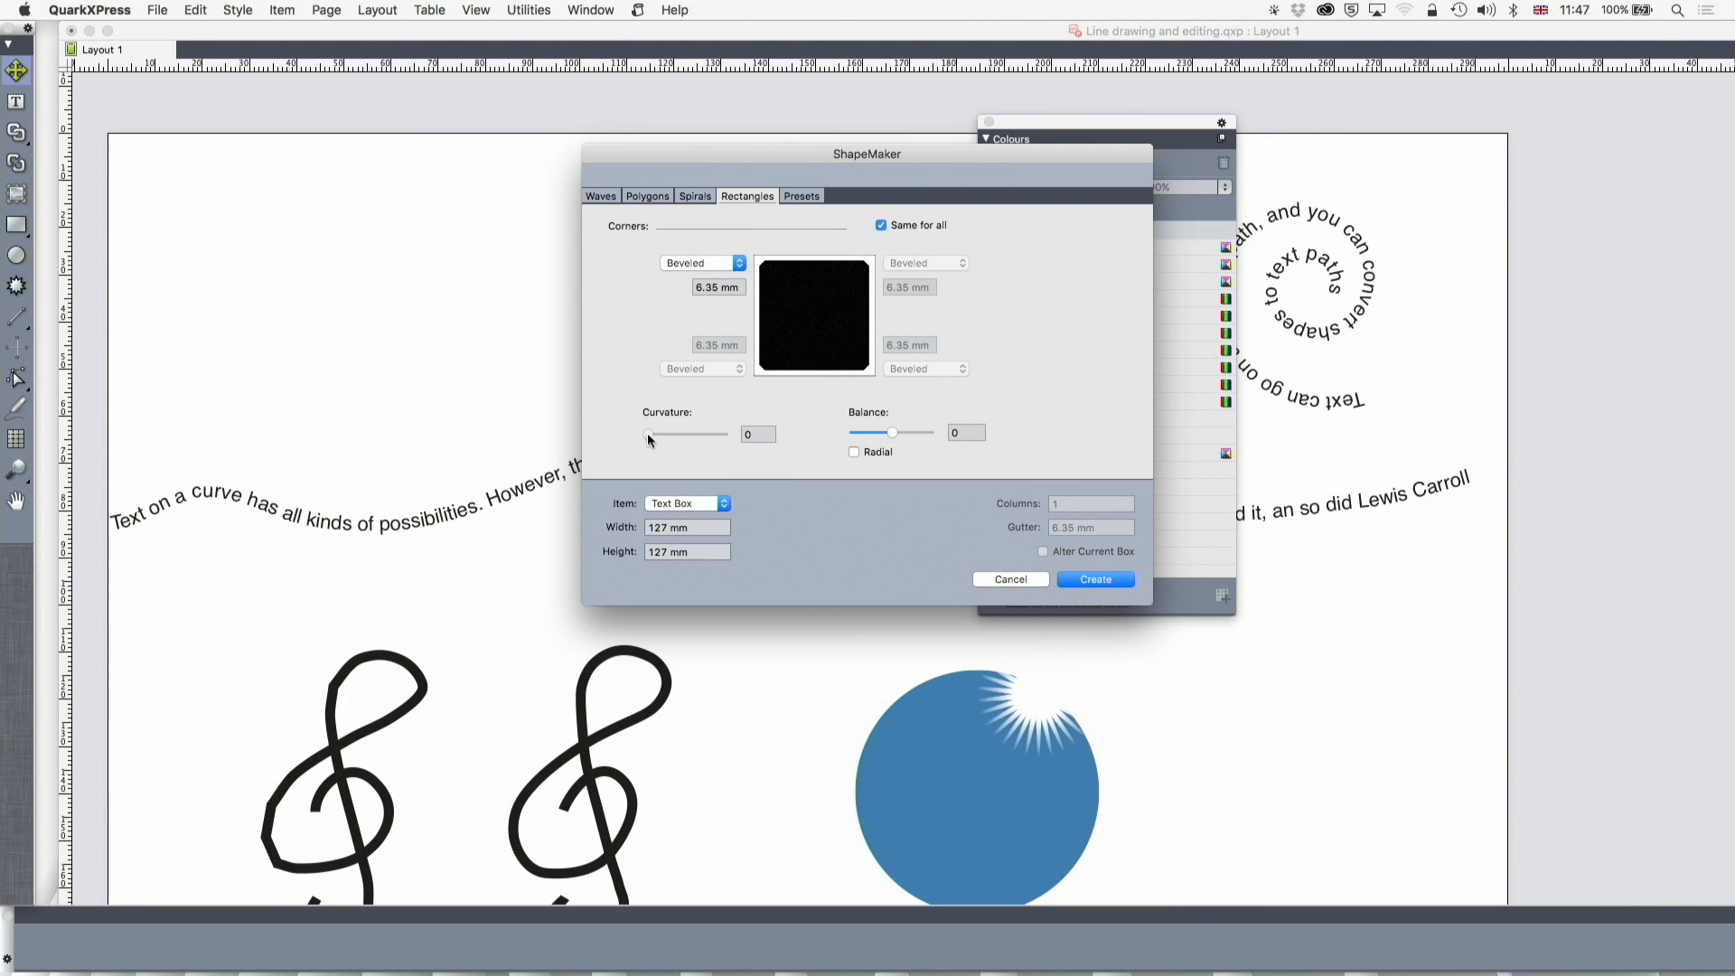
drag(891, 432, 912, 431)
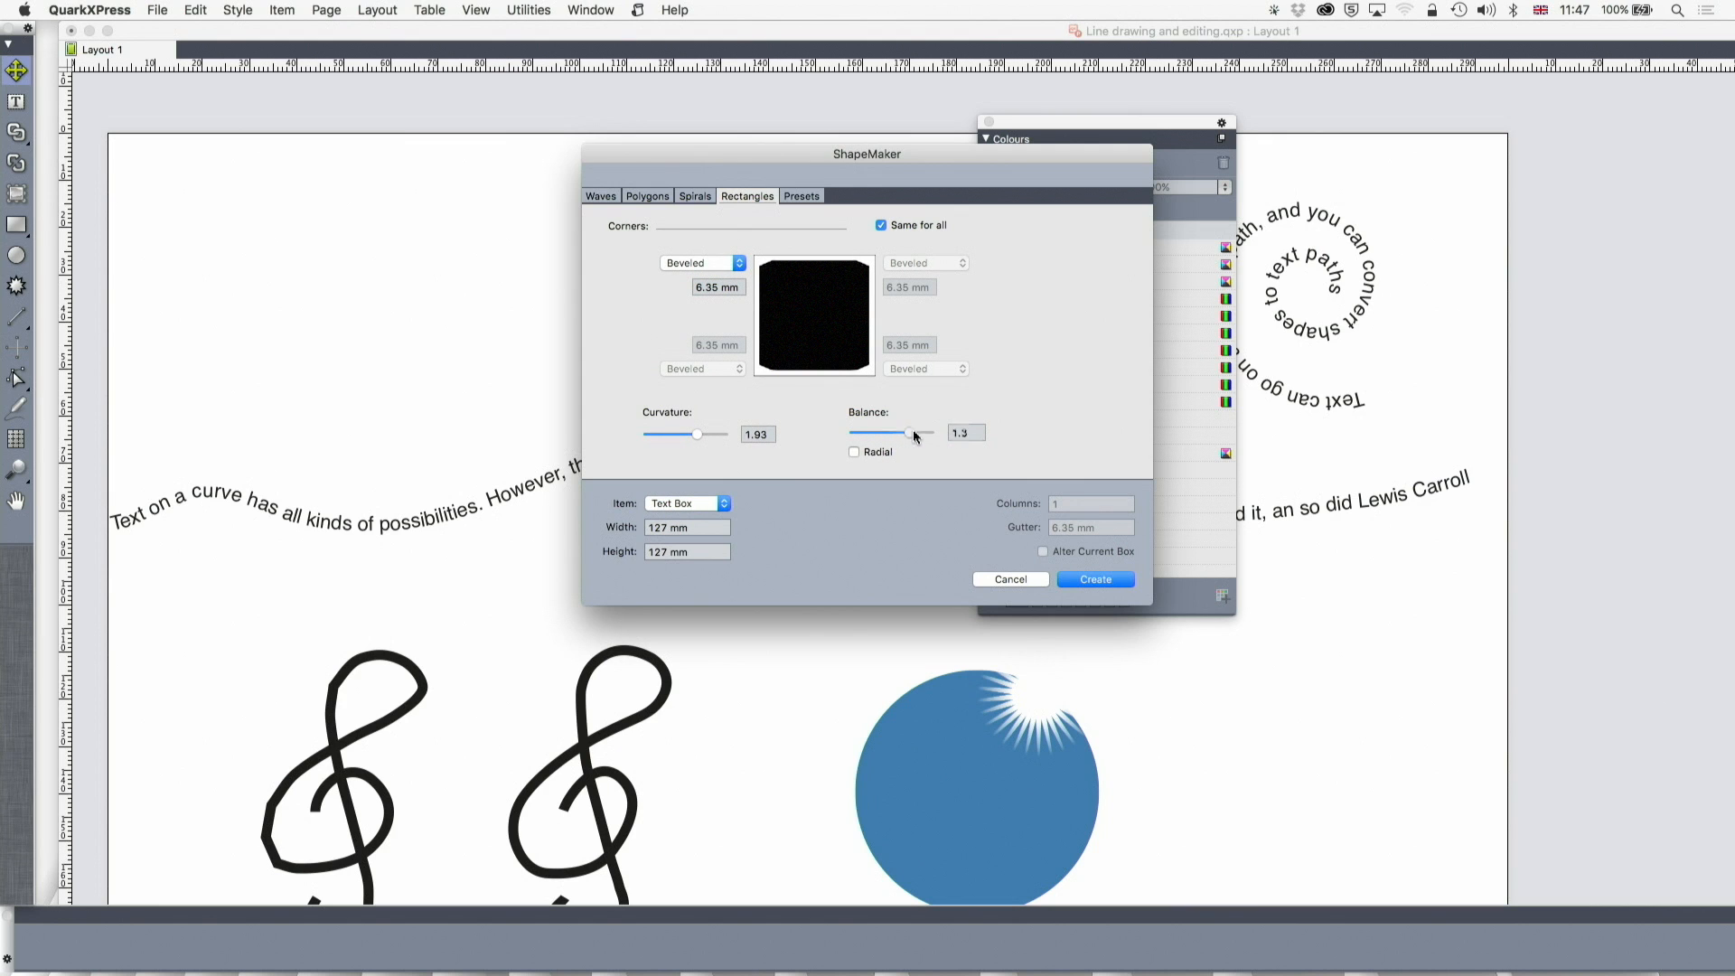
click(854, 451)
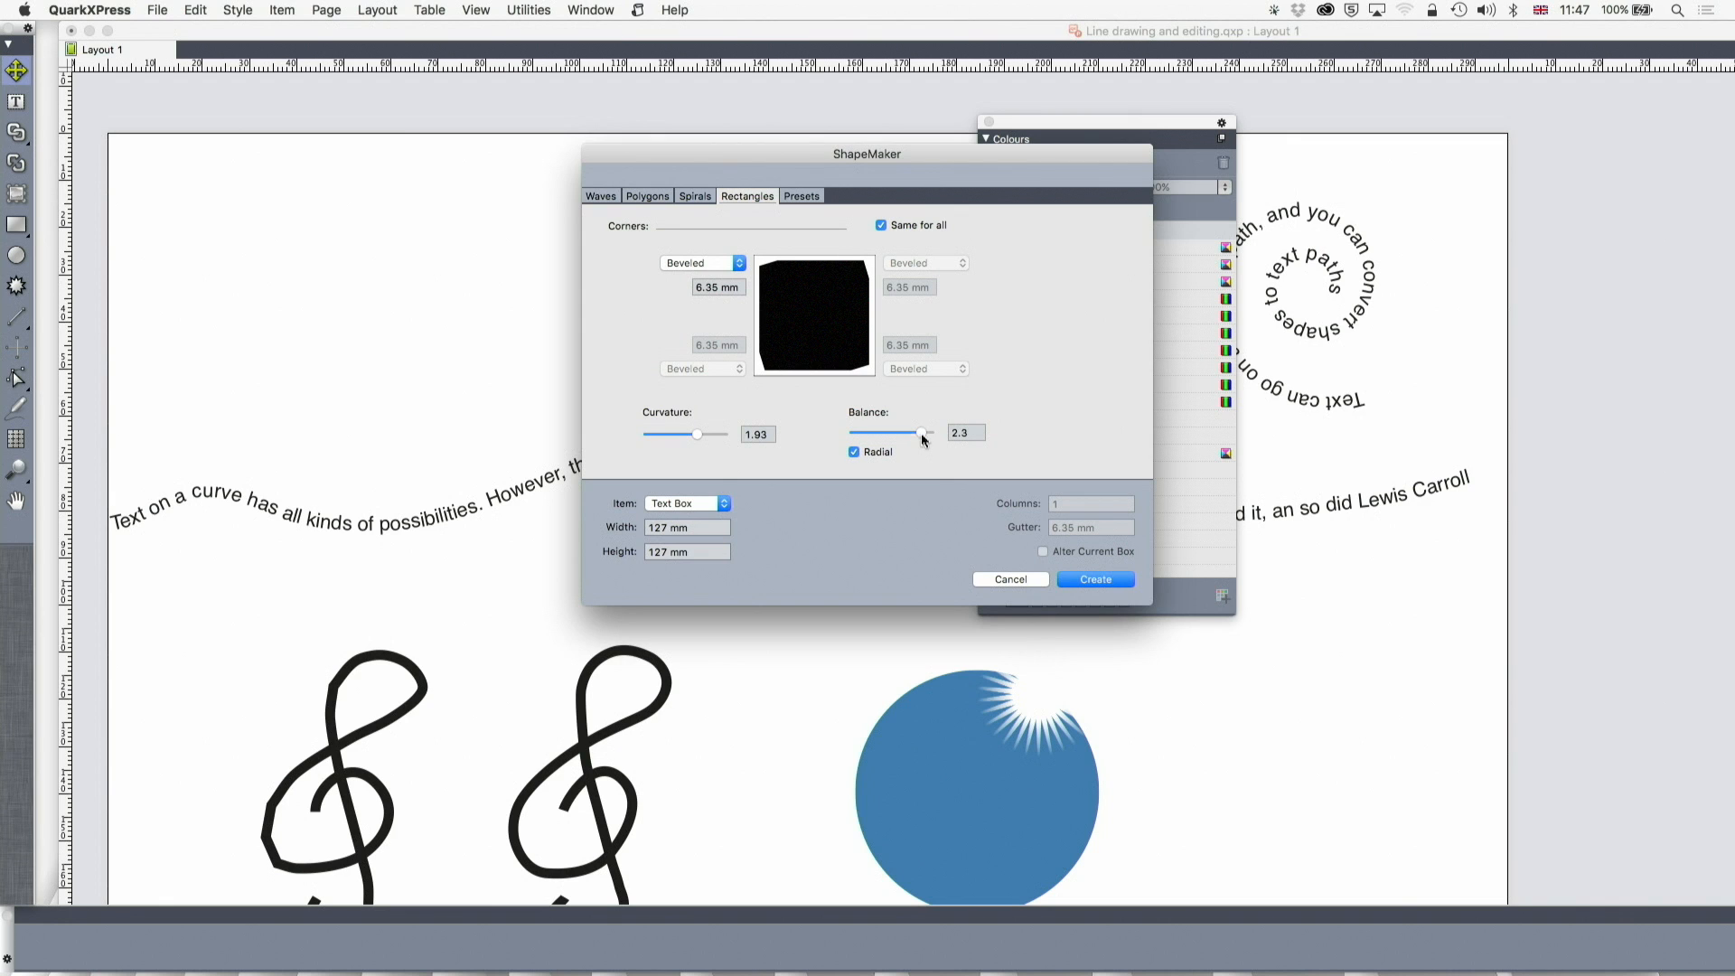
click(701, 262)
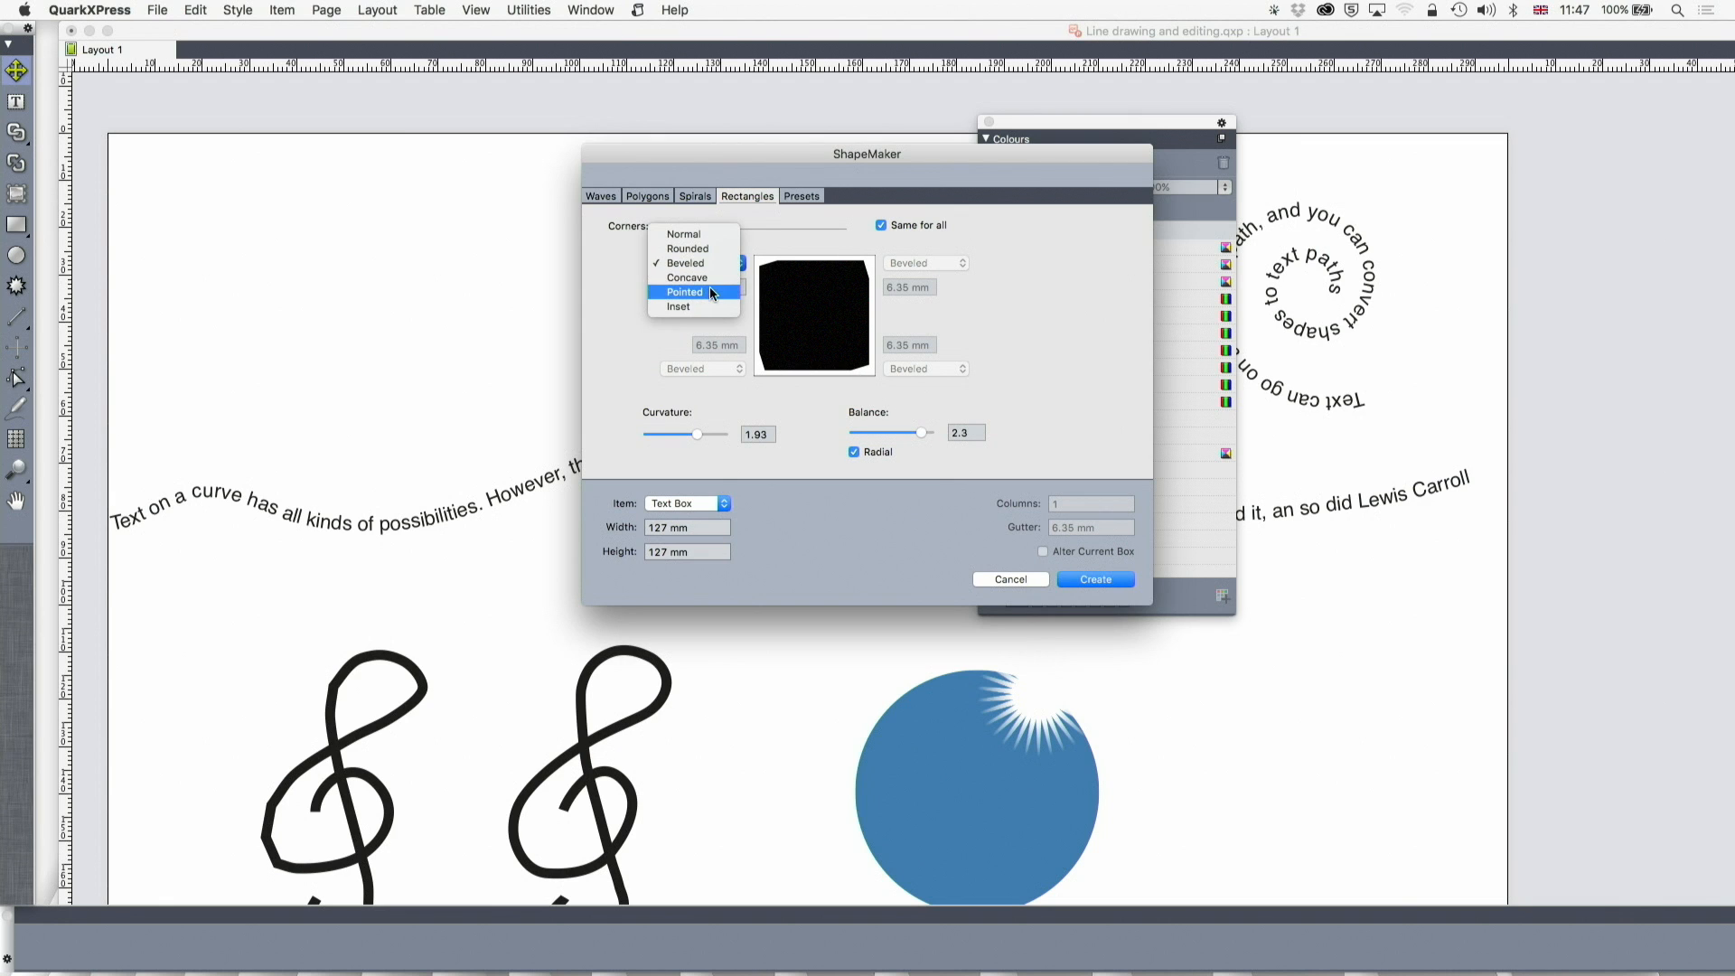
click(683, 290)
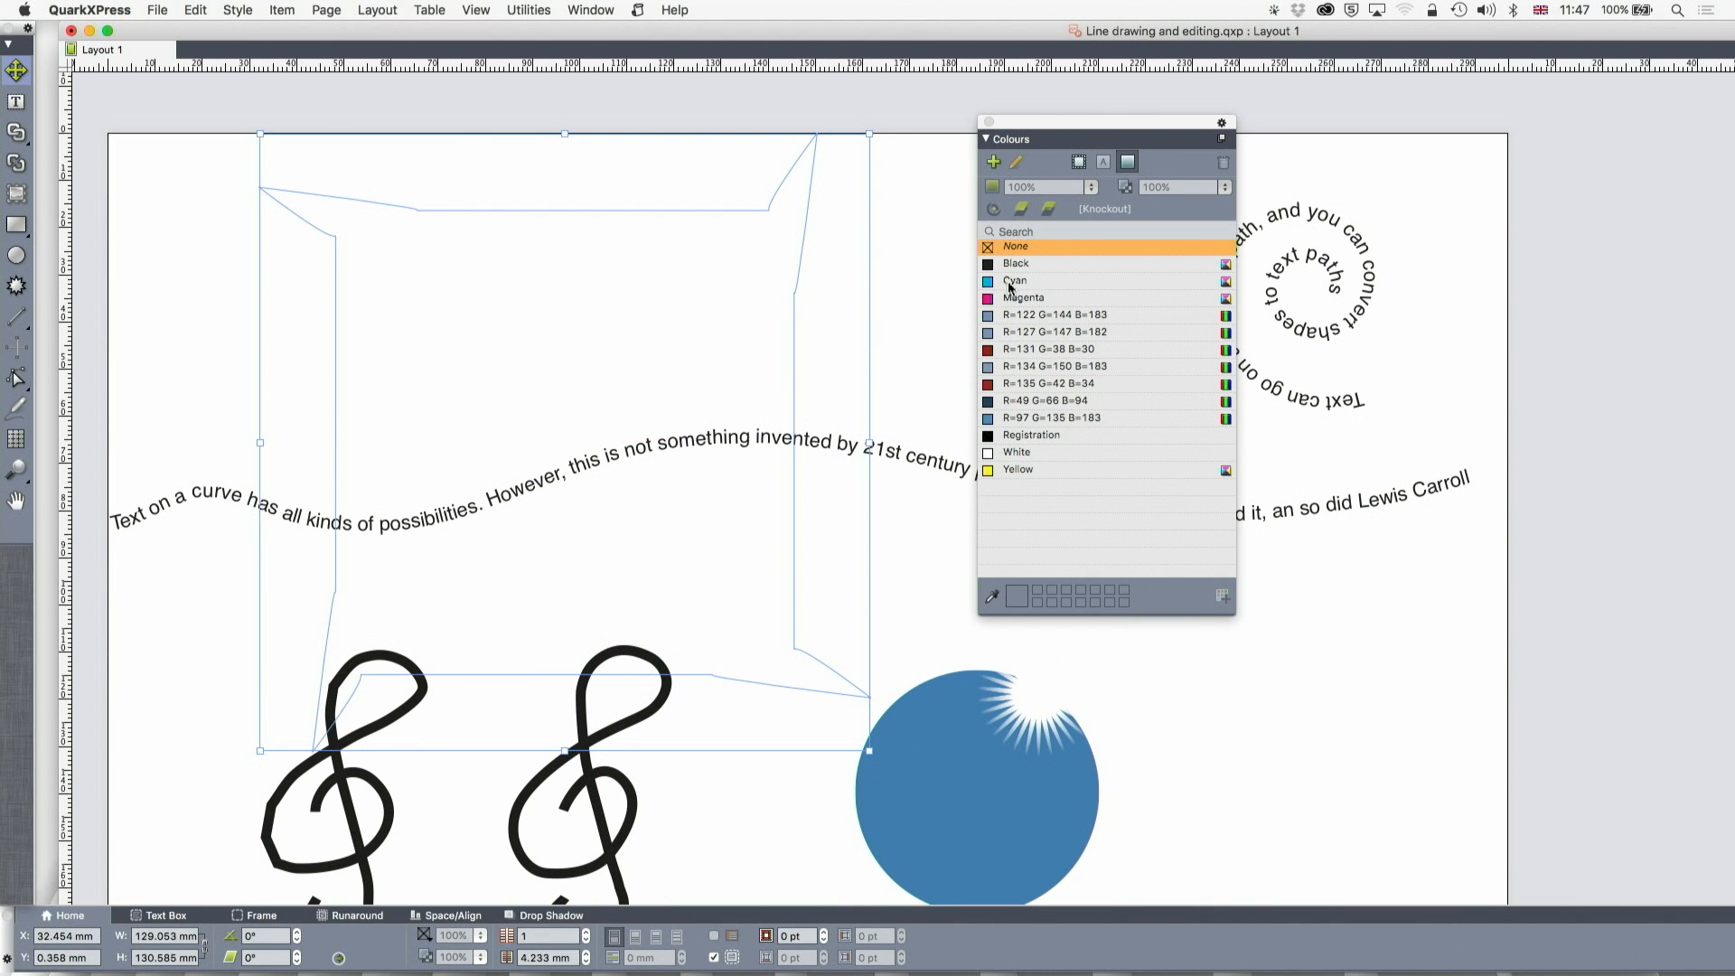
Fill the new pointed-corner box with Cyan from the Colours palette.
click(1014, 280)
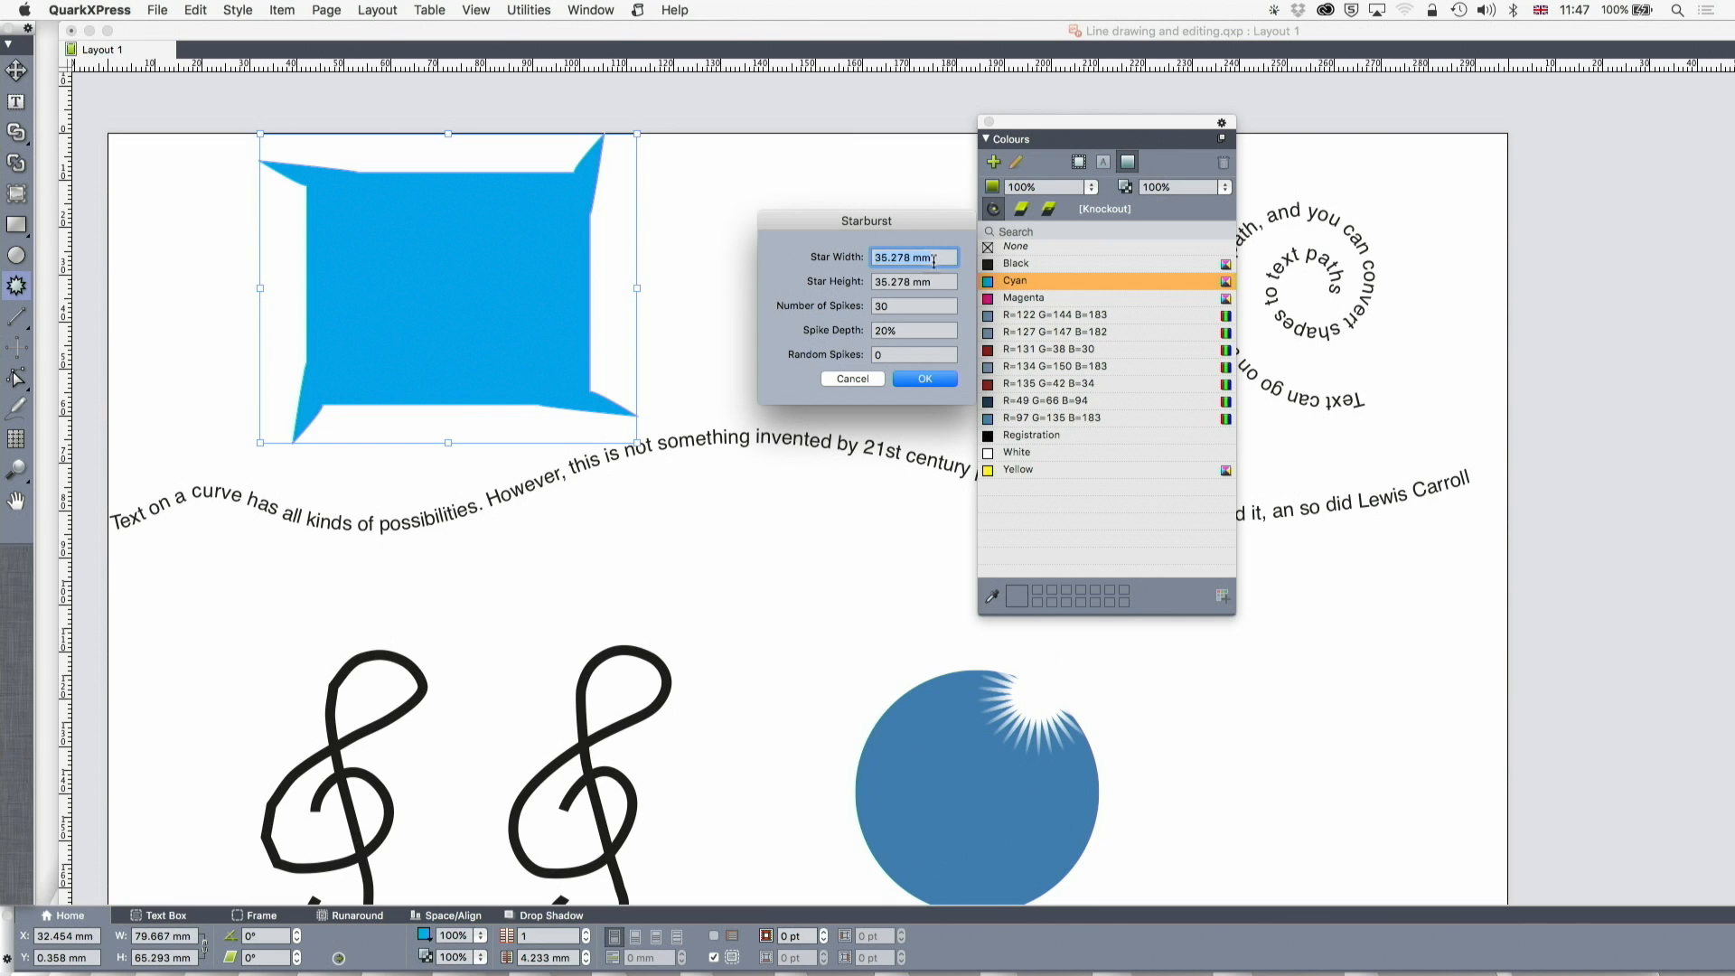
Create a 45 mm wide, 30-spike starburst at 40% spike depth and select it with the cyan box.
text(45 mm)
click(914, 331)
text(40)
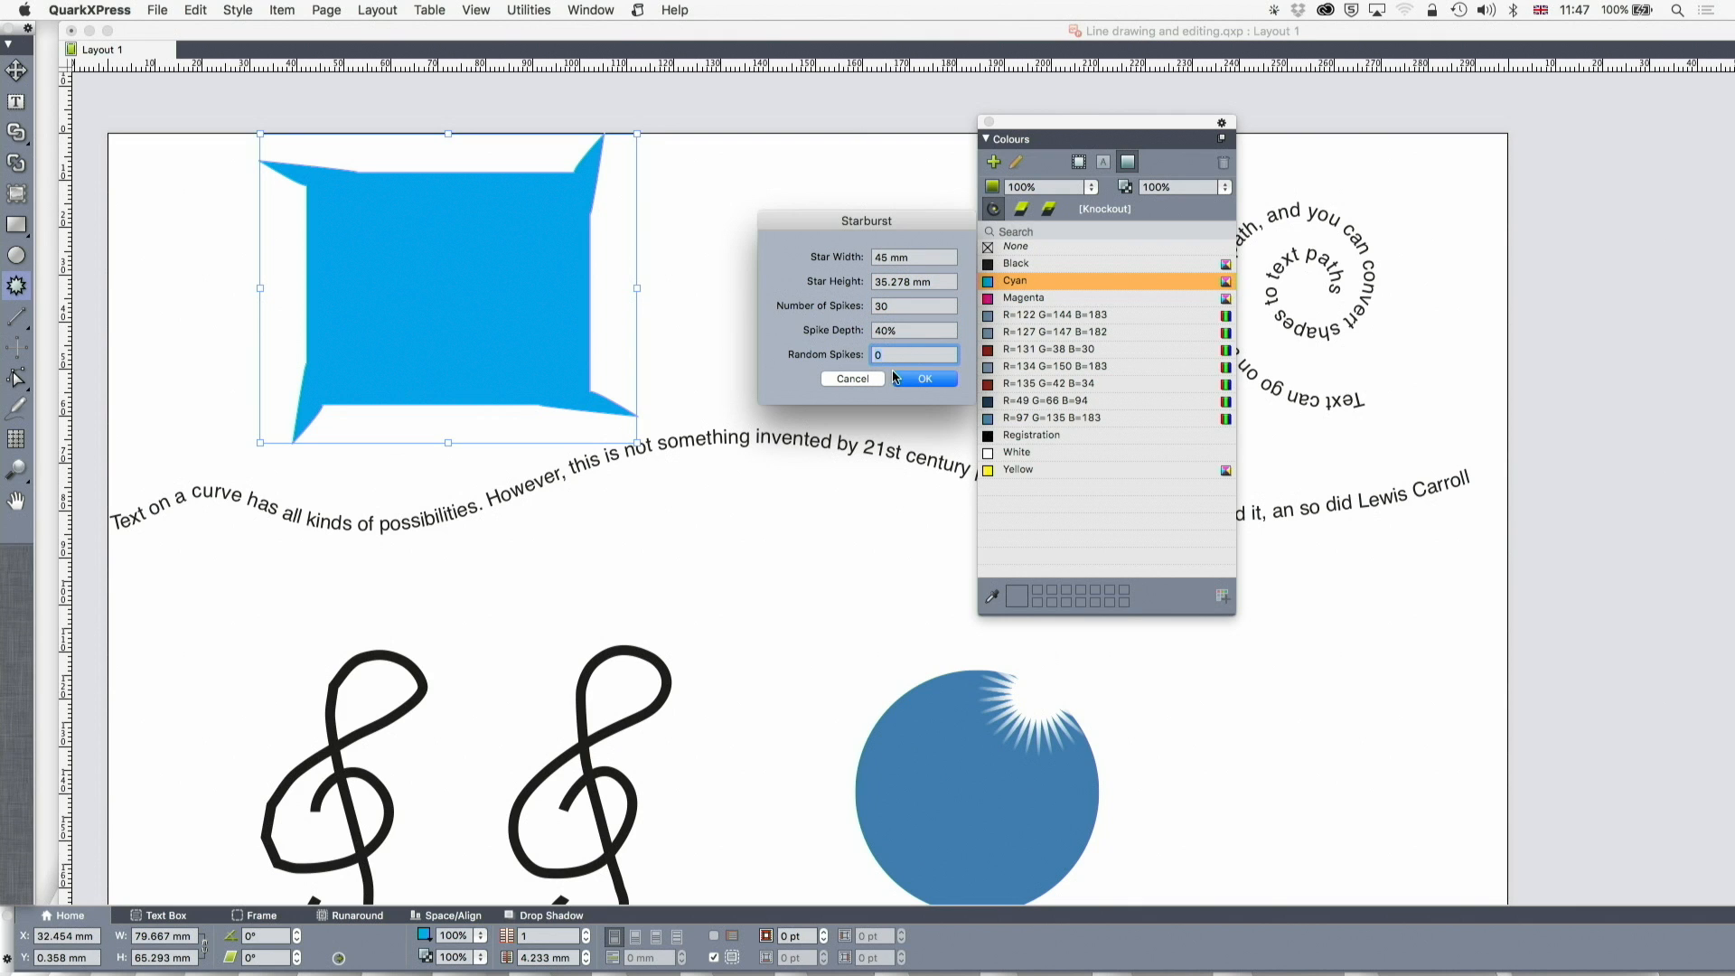
click(923, 377)
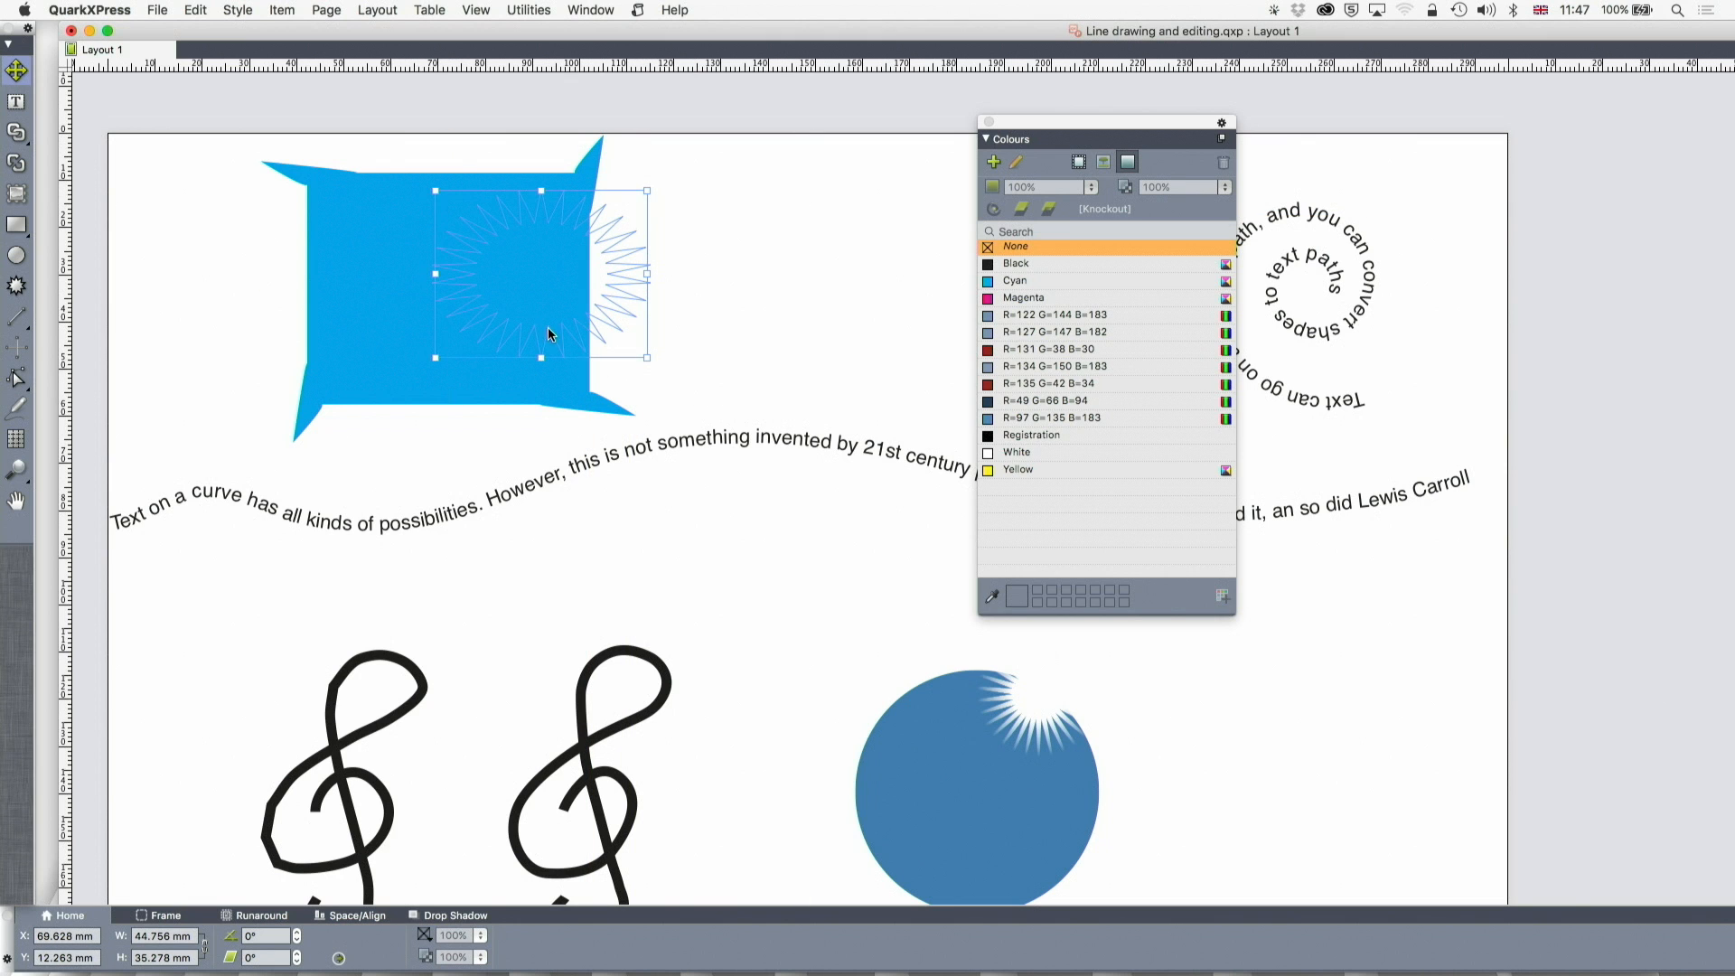
click(291, 11)
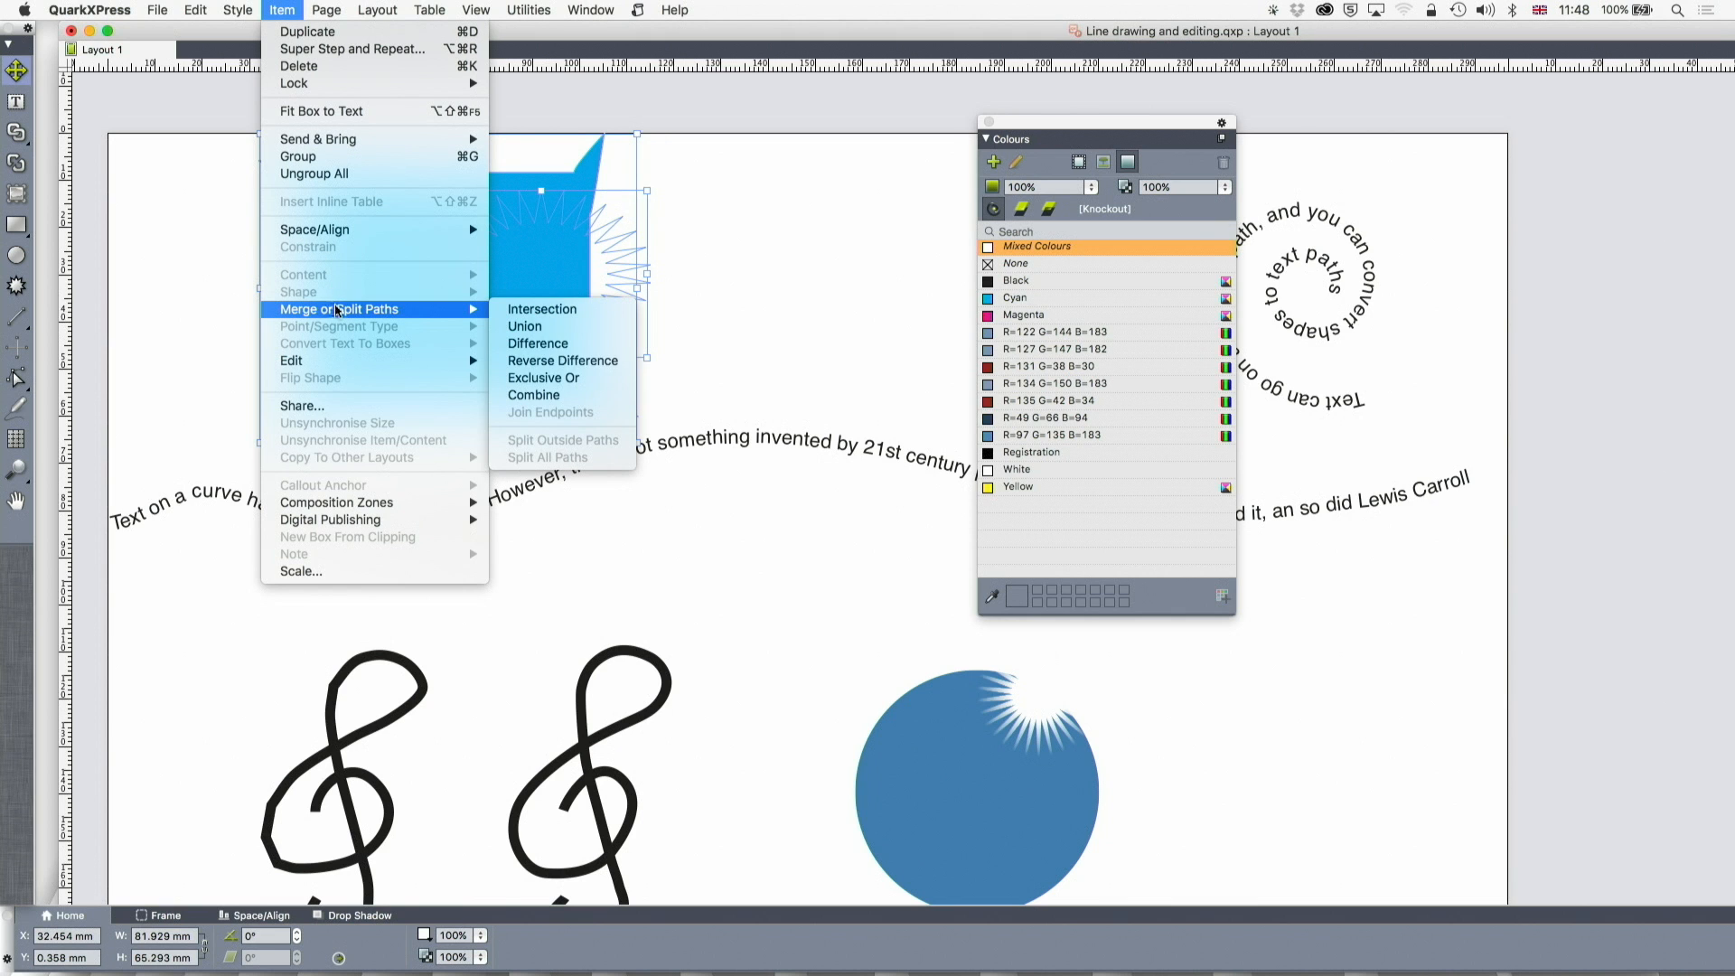
mouse_move(538, 343)
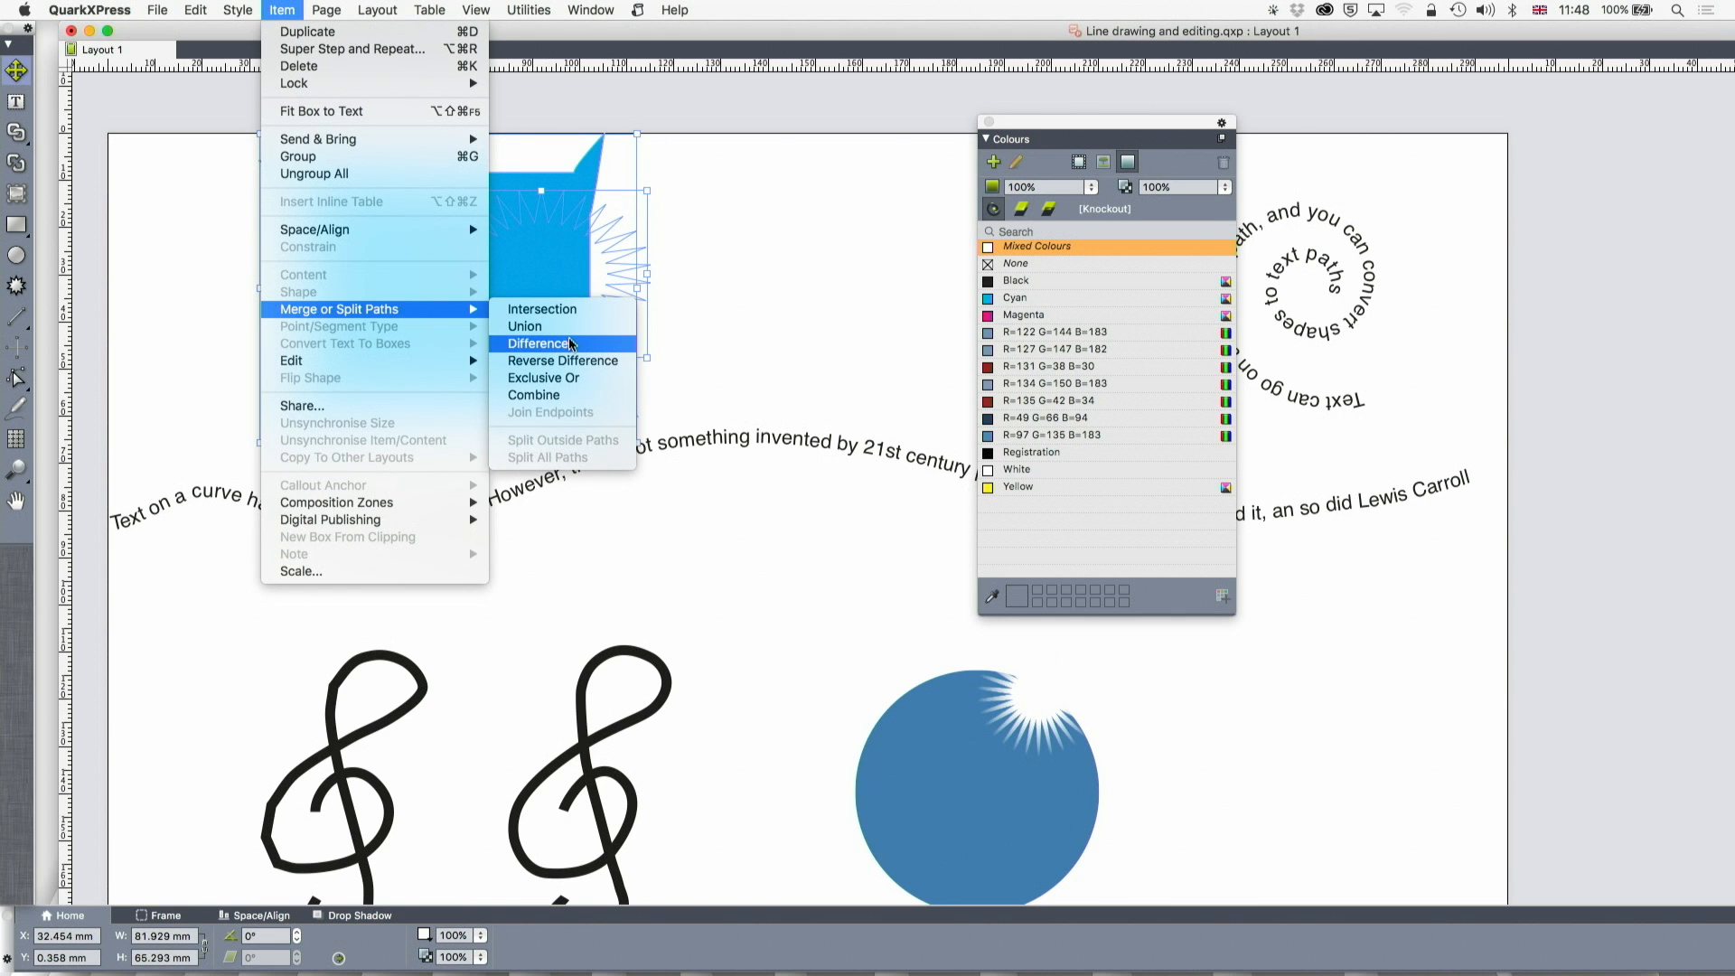
Apply Merge Paths Difference so the starburst leaves a spiky hole in the cyan box.
click(539, 343)
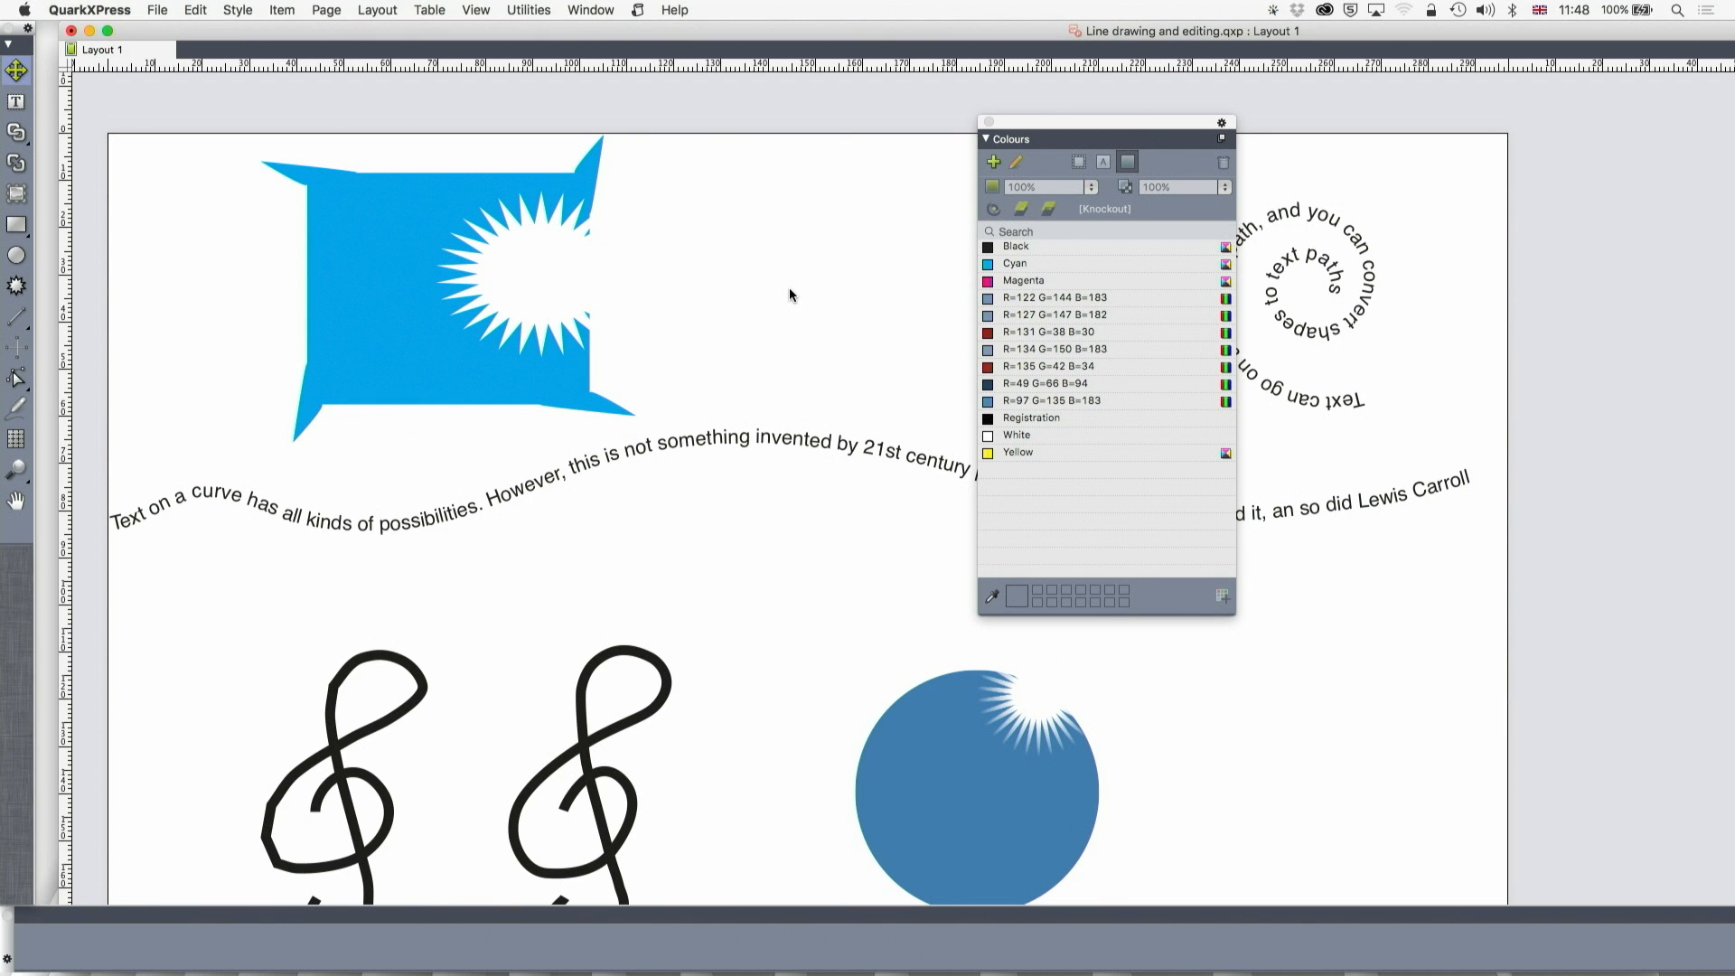
mouse_move(522, 375)
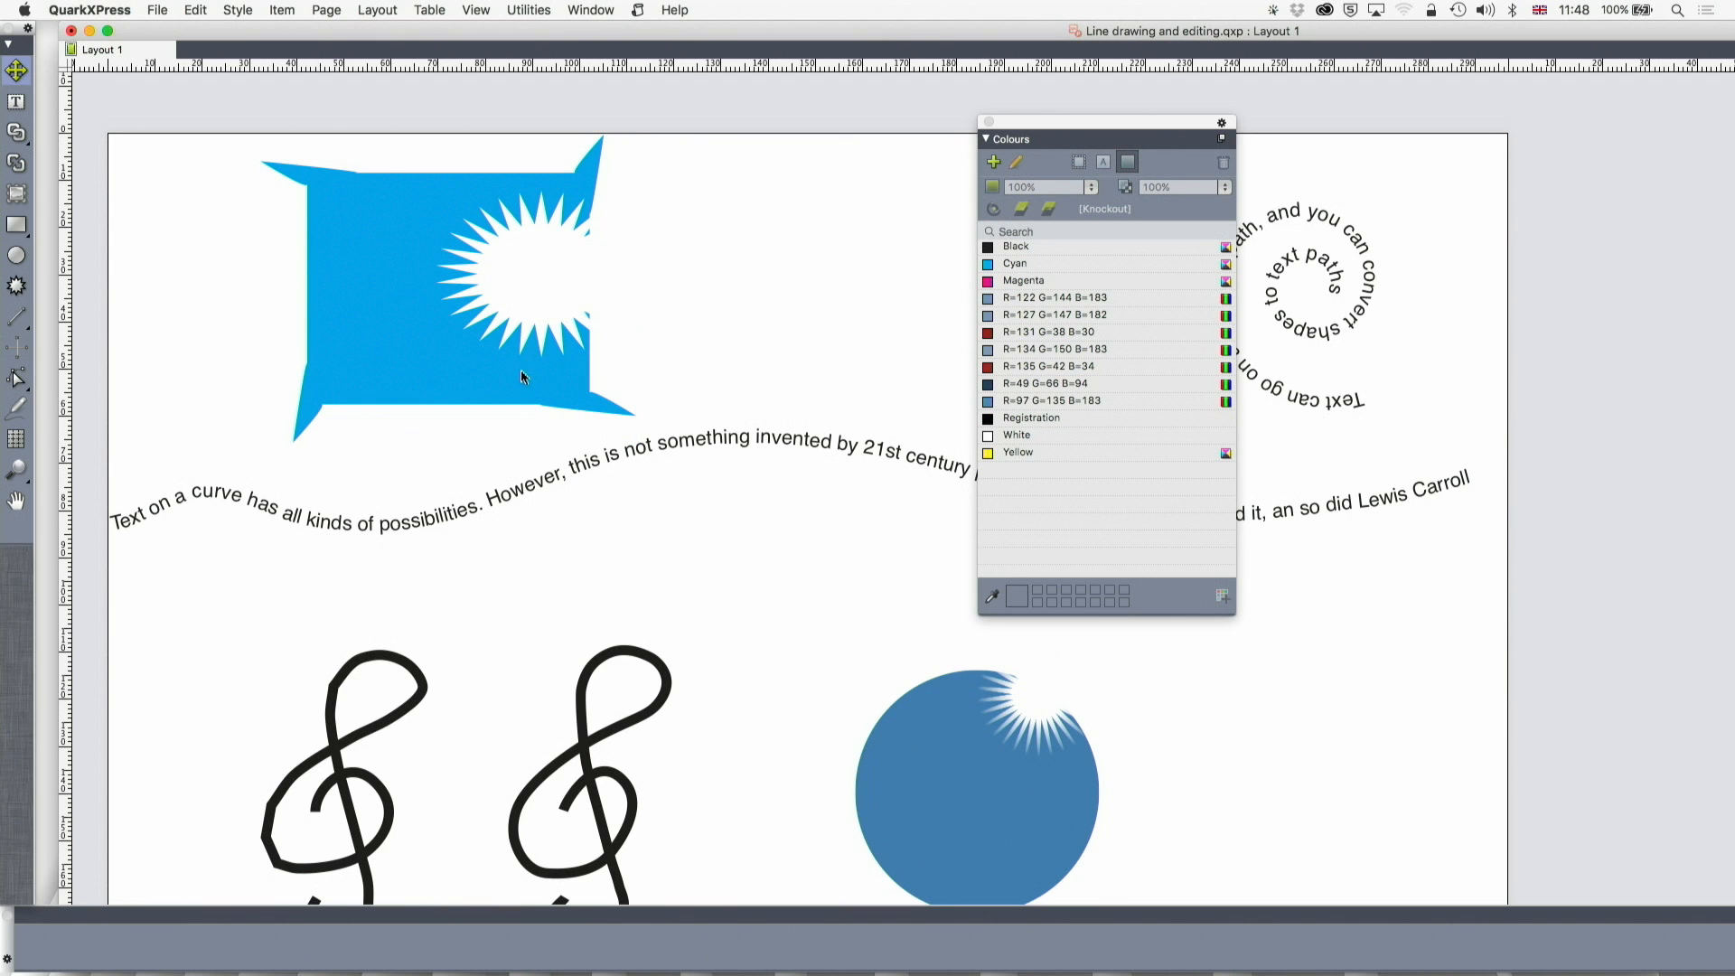